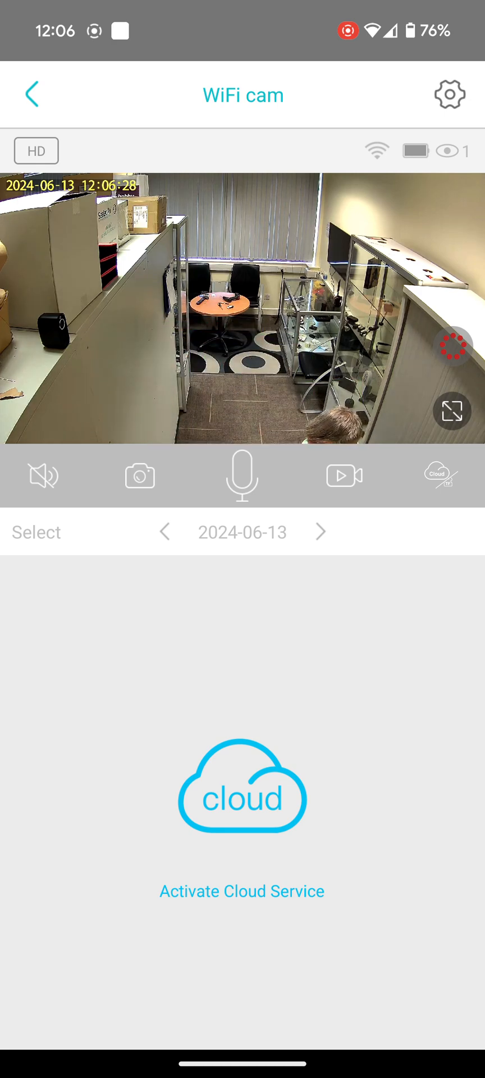
Open the WiFi cam's Scene mode options from its device settings.
{"action": "left_click", "coordinate": [449, 95]}
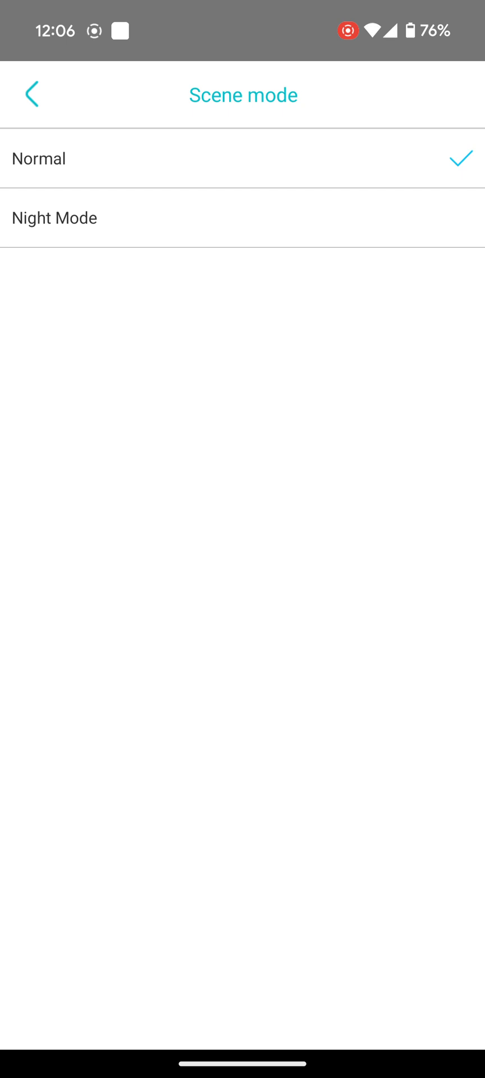
Set the WiFi cam's scene mode to Night Mode and return to the device list.
{"action": "left_click", "coordinate": [32, 95]}
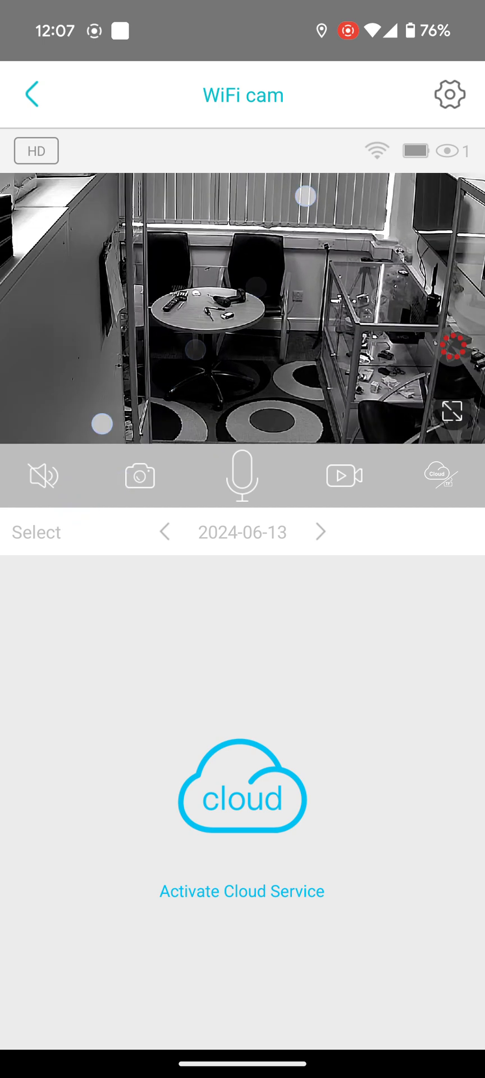
{"action": "left_click", "coordinate": [32, 94]}
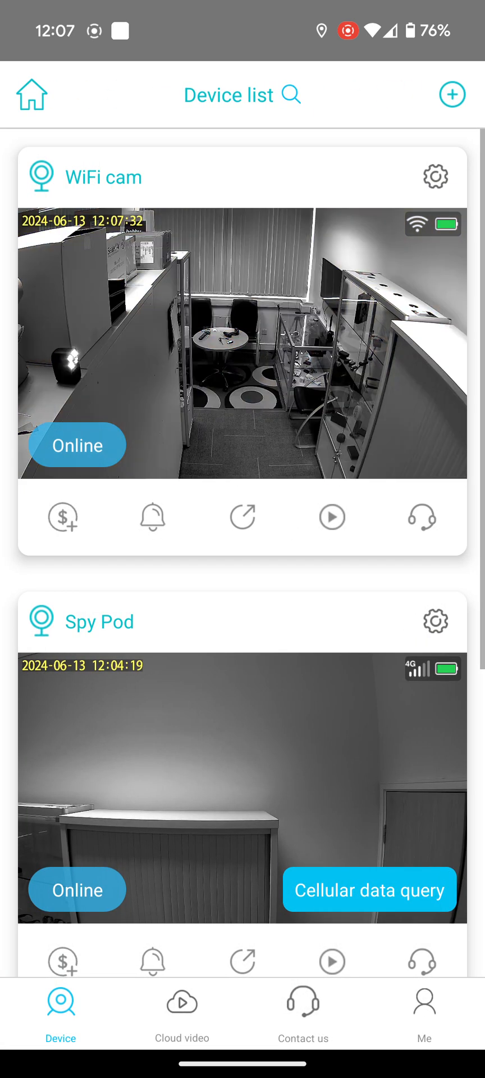
Open the Spy Pod camera's live view from the device list.
{"action": "left_click", "coordinate": [282, 345]}
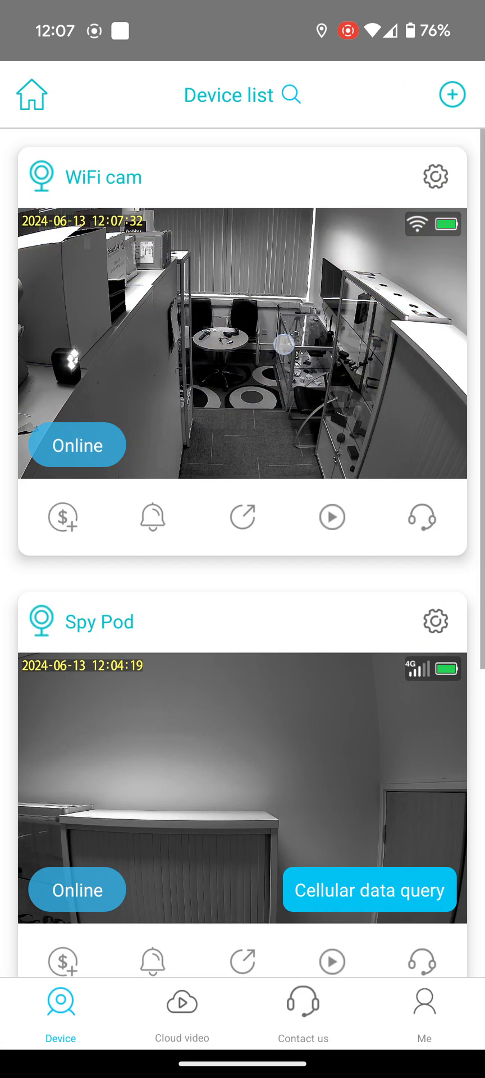
{"action": "left_click", "coordinate": [242, 343]}
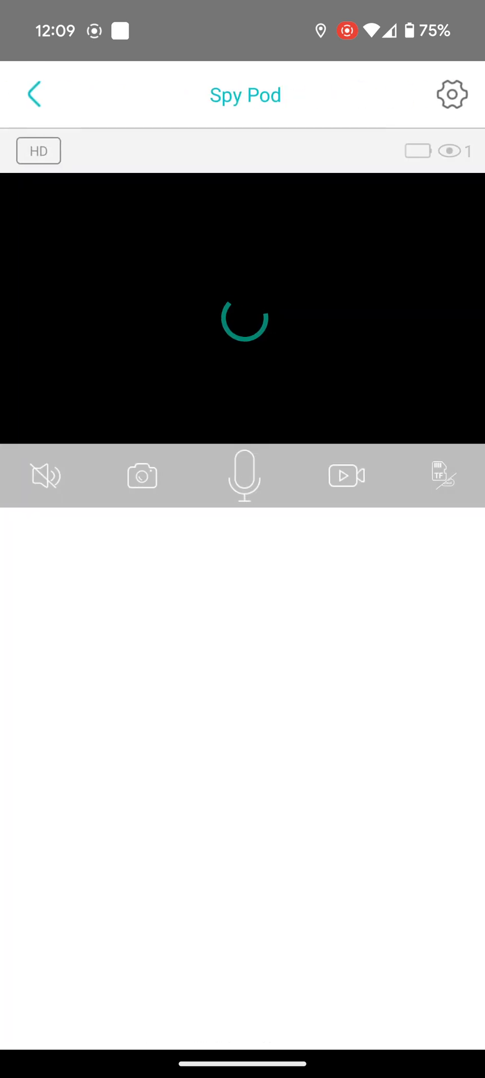
Switch the Spy Pod to light-bulb illumination, then back to infrared.
{"action": "left_click", "coordinate": [438, 476]}
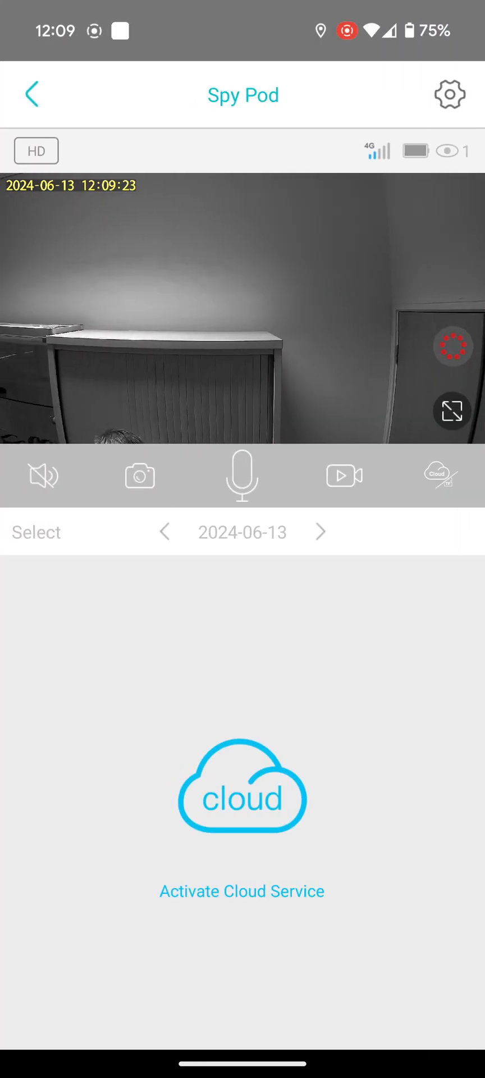
{"action": "left_click", "coordinate": [452, 346]}
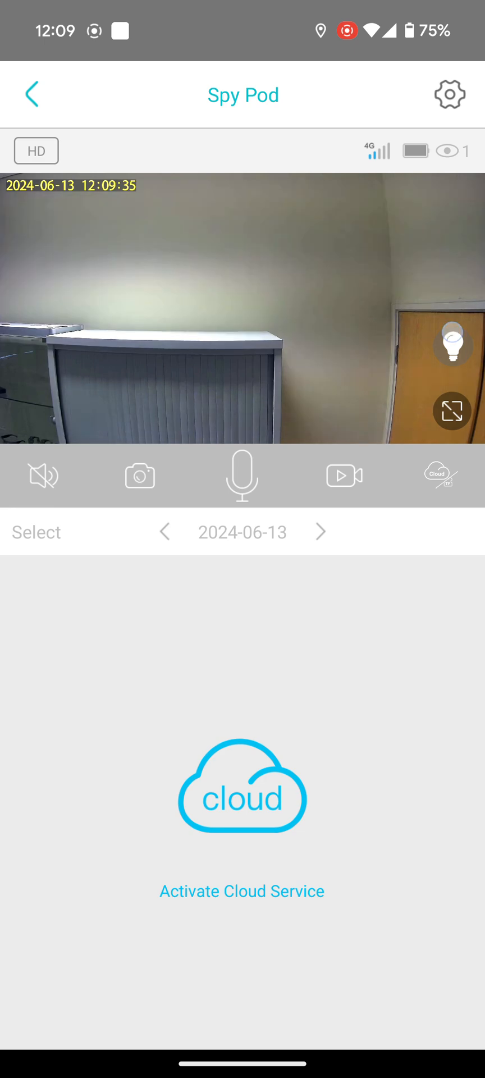
{"action": "left_click", "coordinate": [452, 344]}
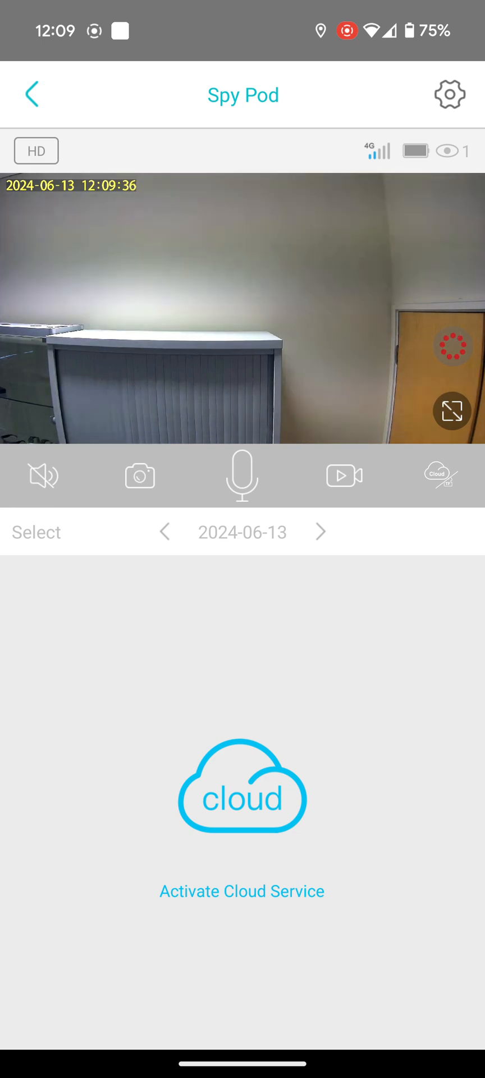
Set the Spy Pod's Scene mode to Night Mode and return to Device settings.
{"action": "left_click", "coordinate": [449, 94]}
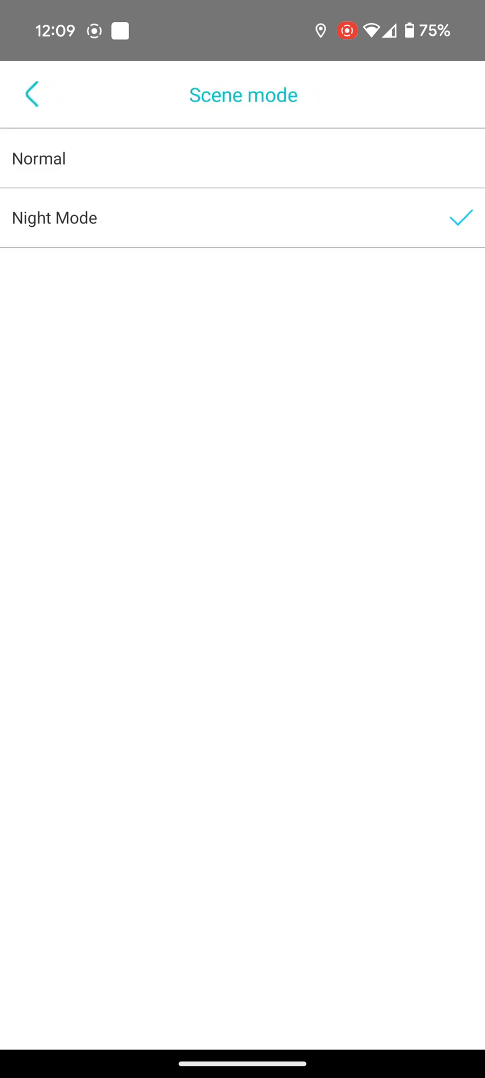
{"action": "left_click", "coordinate": [31, 94]}
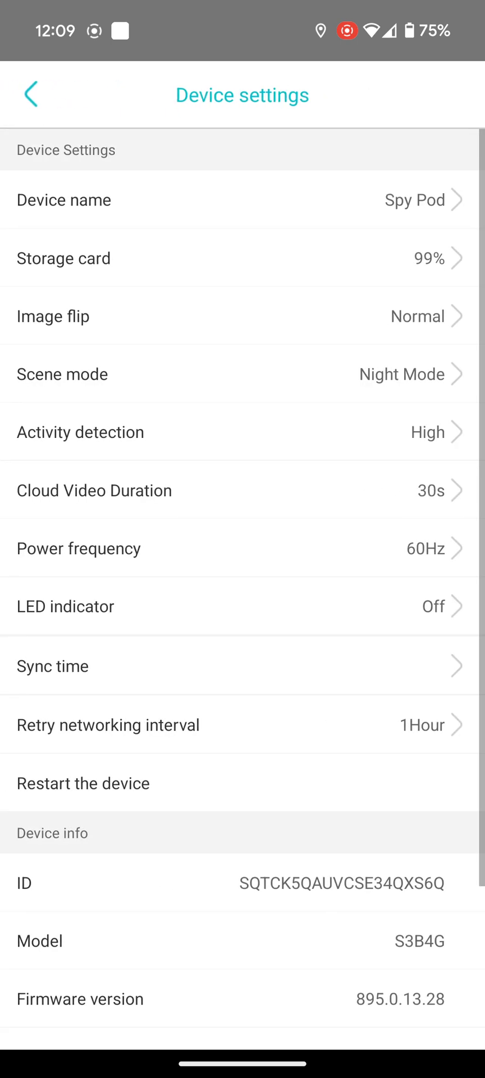